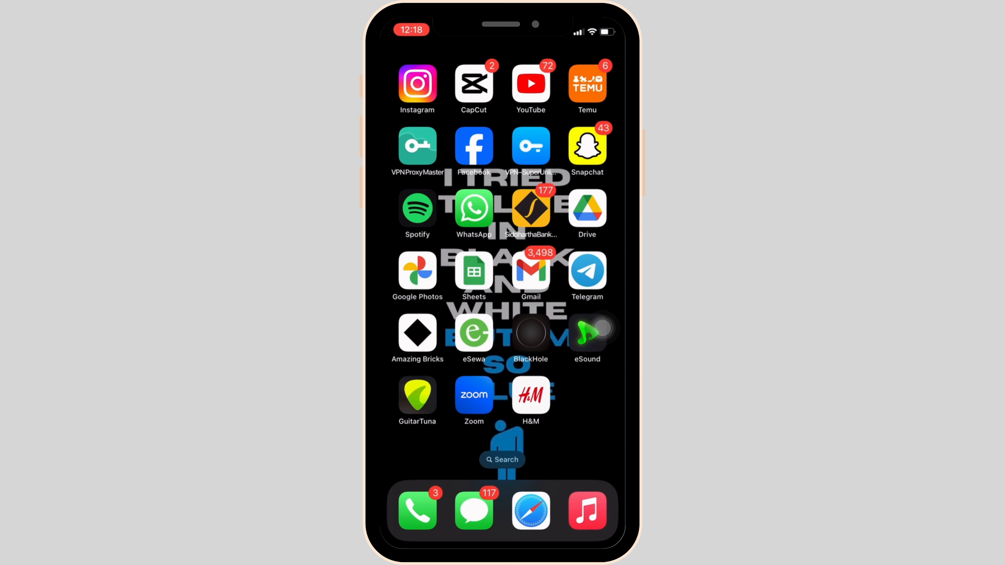
Launch the Temu app from the iOS Home Screen to reach its shopping home page.
click(588, 83)
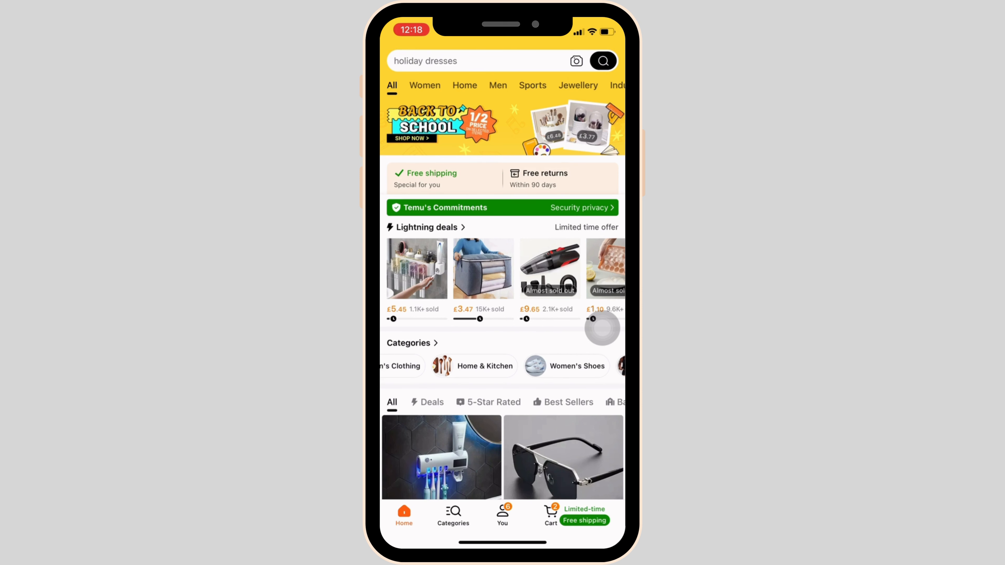
Navigate from the shop home through You and Customer support into the customer service chat.
click(503, 515)
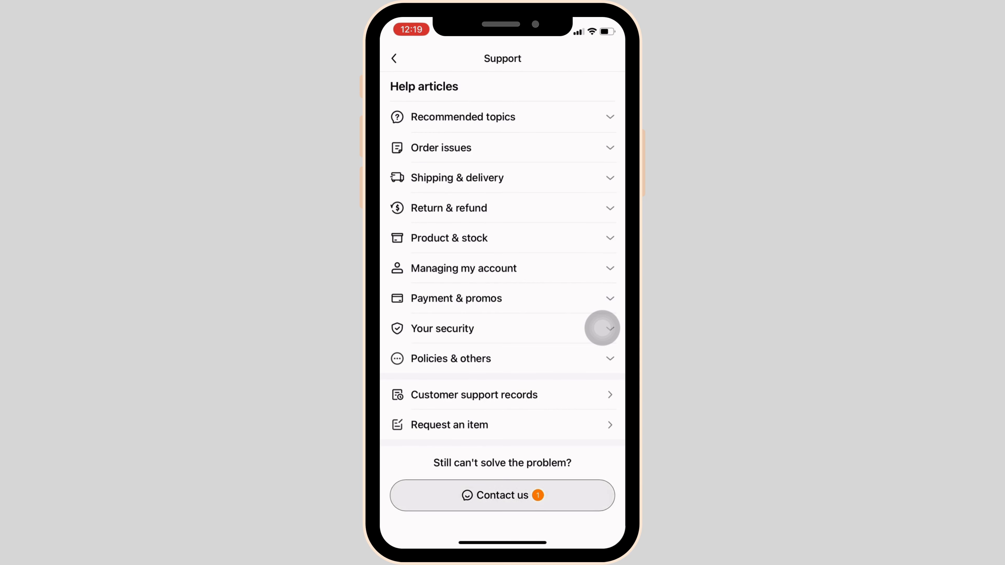
click(502, 495)
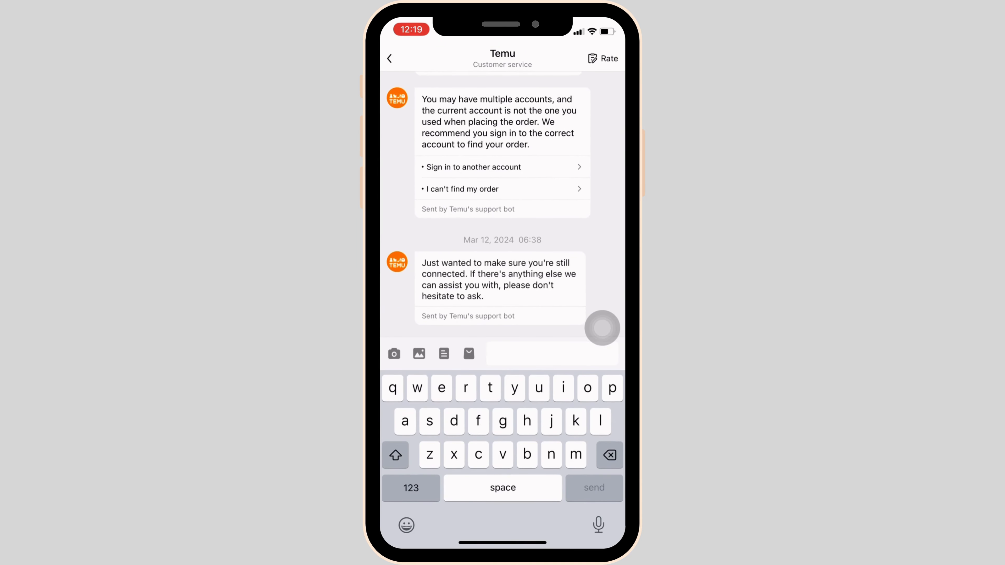
Send the message 'Remove minimum purchase limit' so the support bot starts replying.
text(R)
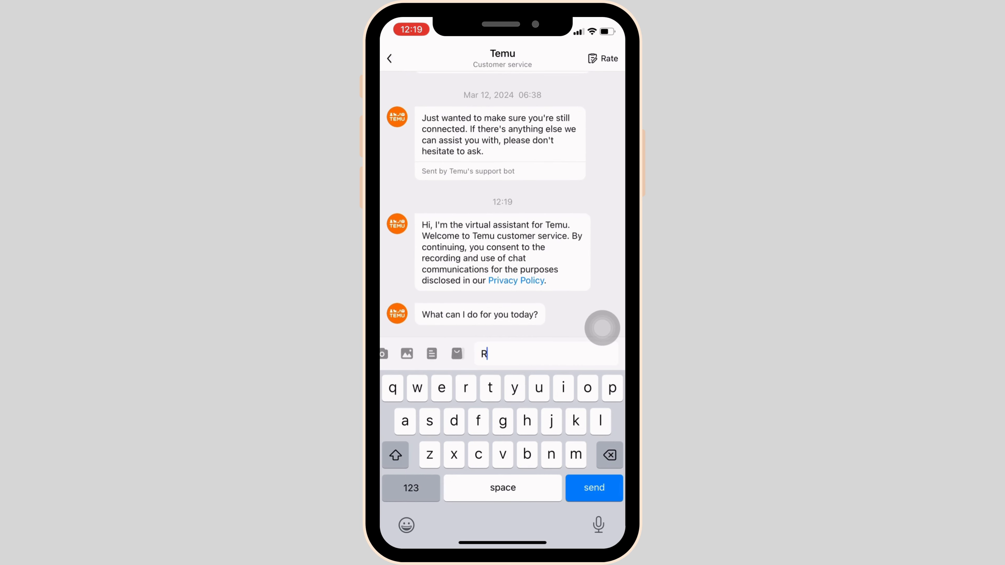
text(emove mini)
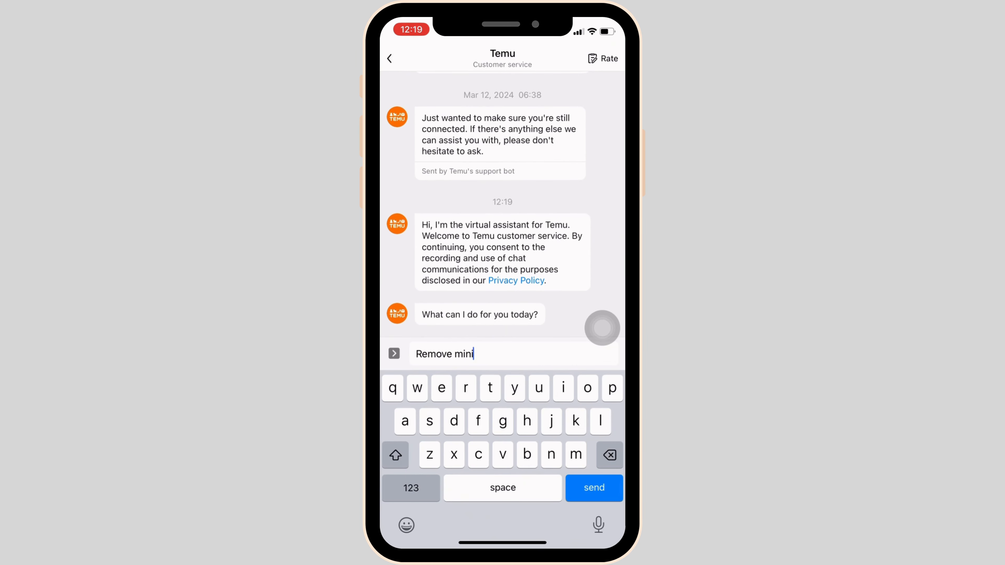
text(mum pur)
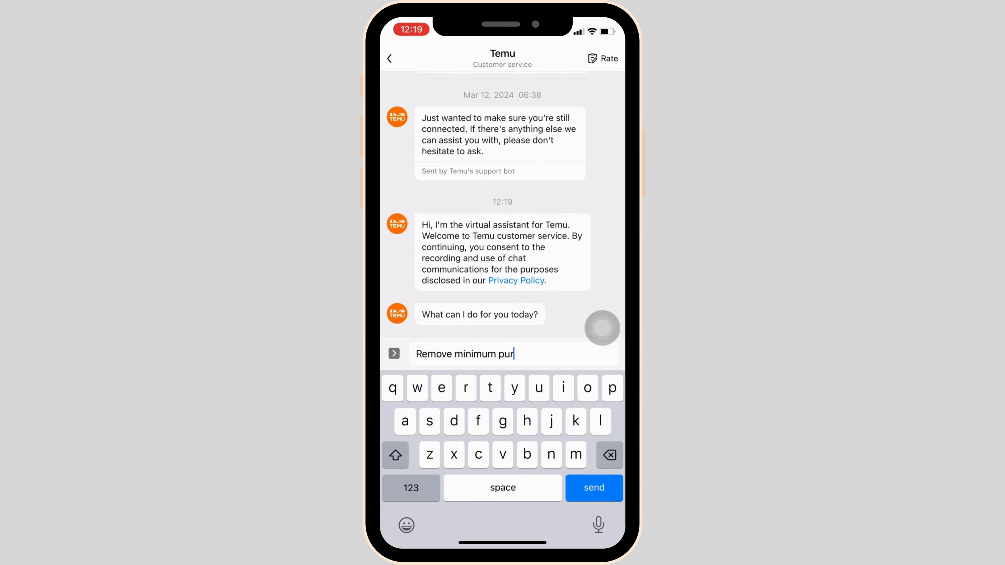
click(594, 488)
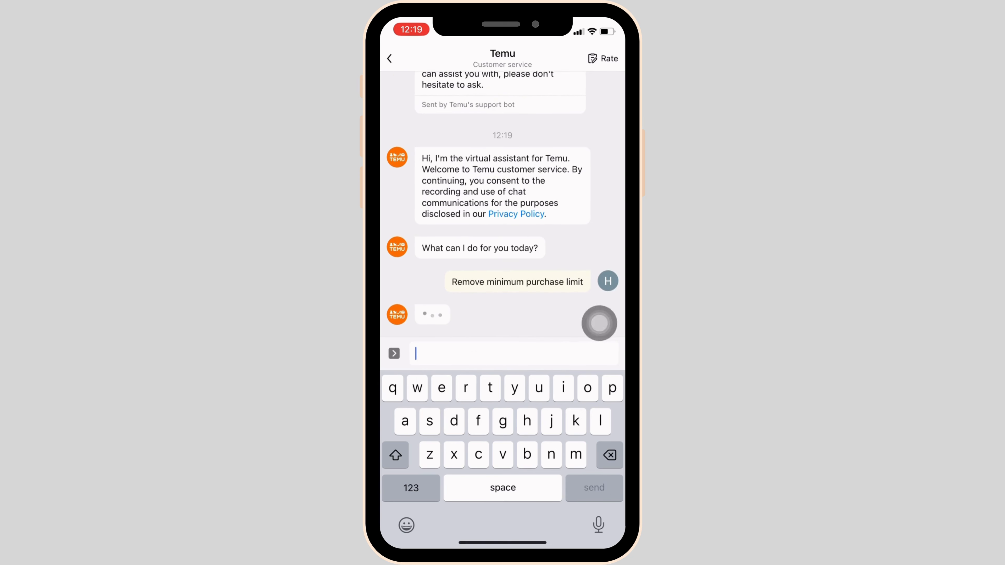